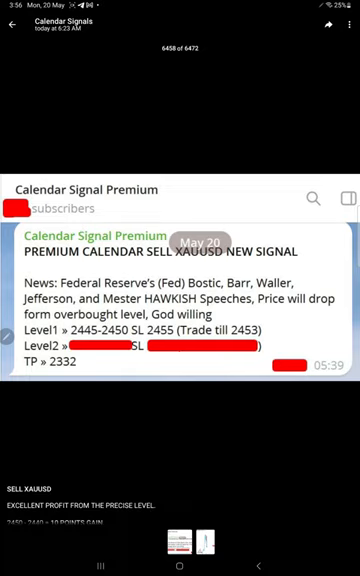
- Close the full-screen message view back to the Calendar Signals channel chat
{"action": "left_click", "coordinate": [20, 24]}
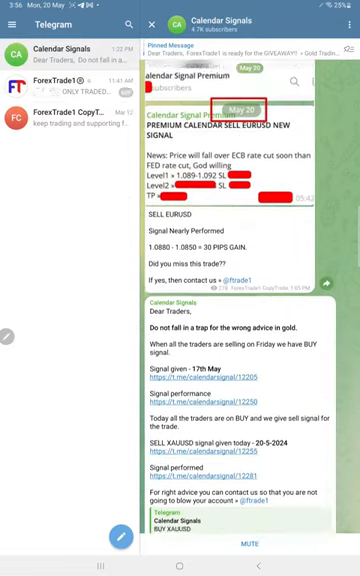
- Scroll the channel to the XAUUSD live profit updates, profit screenshot and 'check XAUUSD now' sell alerts
{"action": "scroll", "scroll_direction": "down", "scroll_amount": 3}
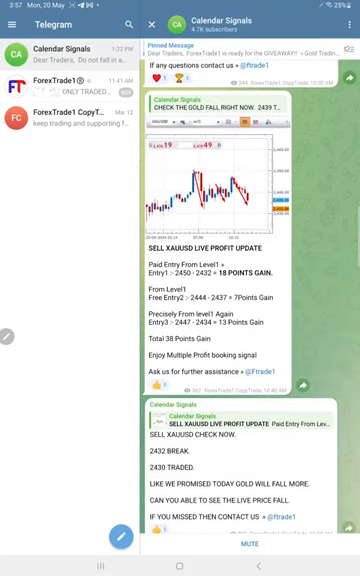
{"action": "scroll", "scroll_direction": "down", "scroll_amount": 3}
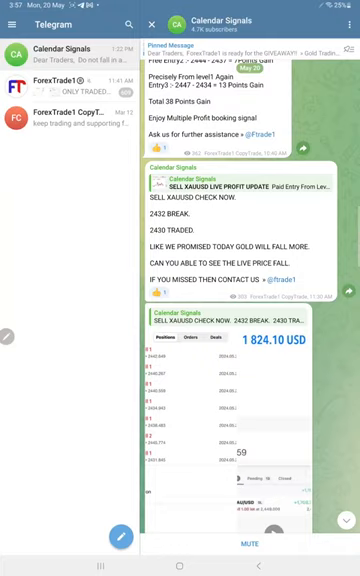
{"action": "scroll", "scroll_direction": "up", "scroll_amount": 3}
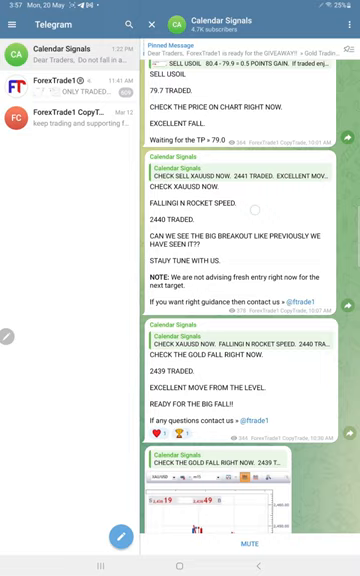
- Scroll to the SELL USOIL and SELL EURUSD signals and the XAUUSD 10-point gain post
{"action": "scroll", "scroll_direction": "up", "scroll_amount": 3}
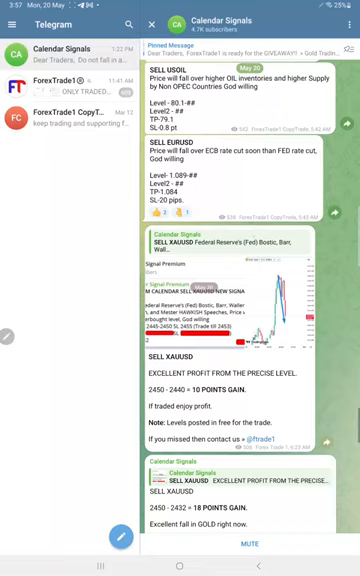
{"action": "left_click", "coordinate": [216, 22]}
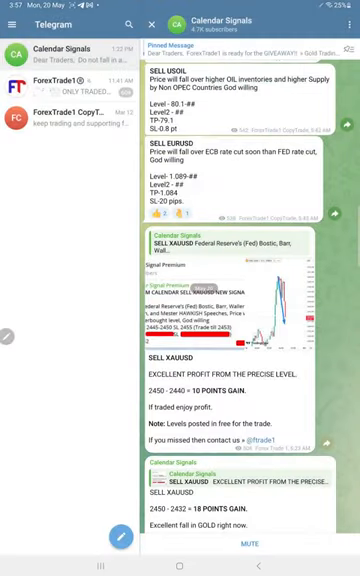
- Scroll through the gold 20-point results, USOIL 7.5-point gain and gold 'check now' updates
{"action": "scroll", "scroll_direction": "up", "scroll_amount": 3}
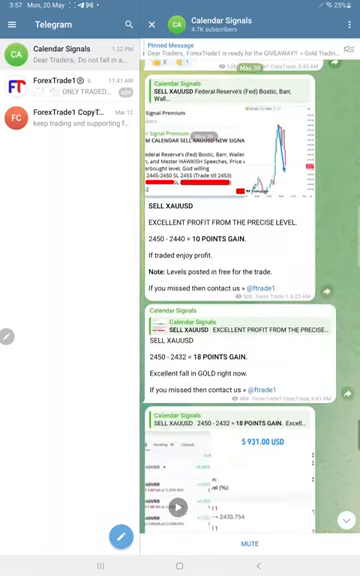
{"action": "scroll", "scroll_direction": "down", "scroll_amount": 3}
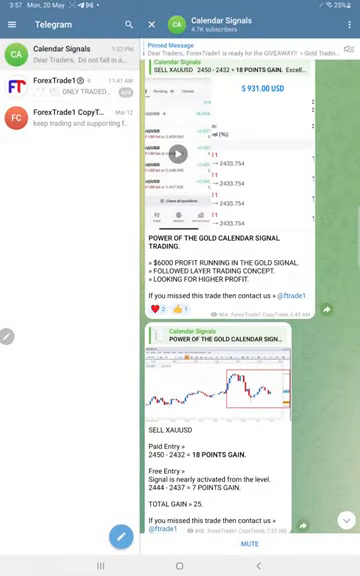
{"action": "scroll", "scroll_direction": "up", "scroll_amount": 3}
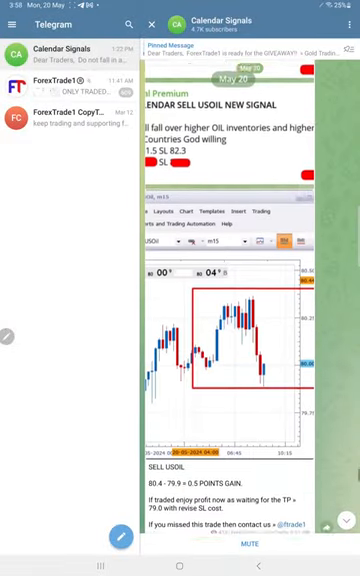
{"action": "scroll", "scroll_direction": "up", "scroll_amount": 3}
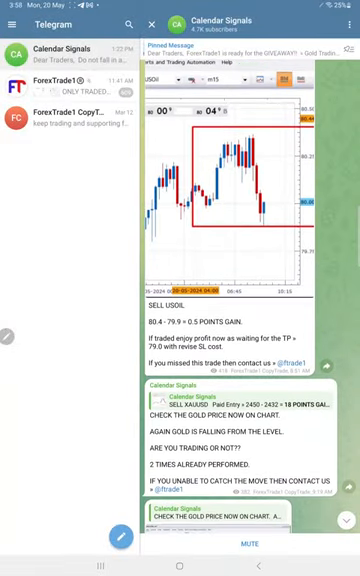
{"action": "scroll", "scroll_direction": "up", "scroll_amount": 3}
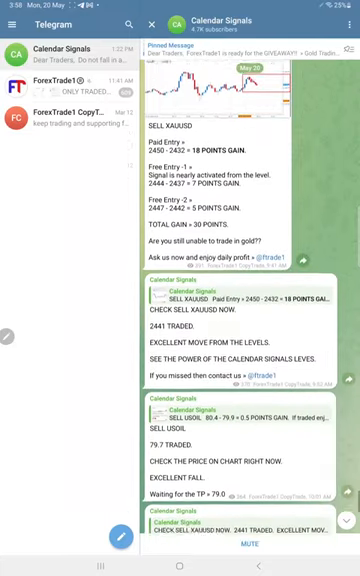